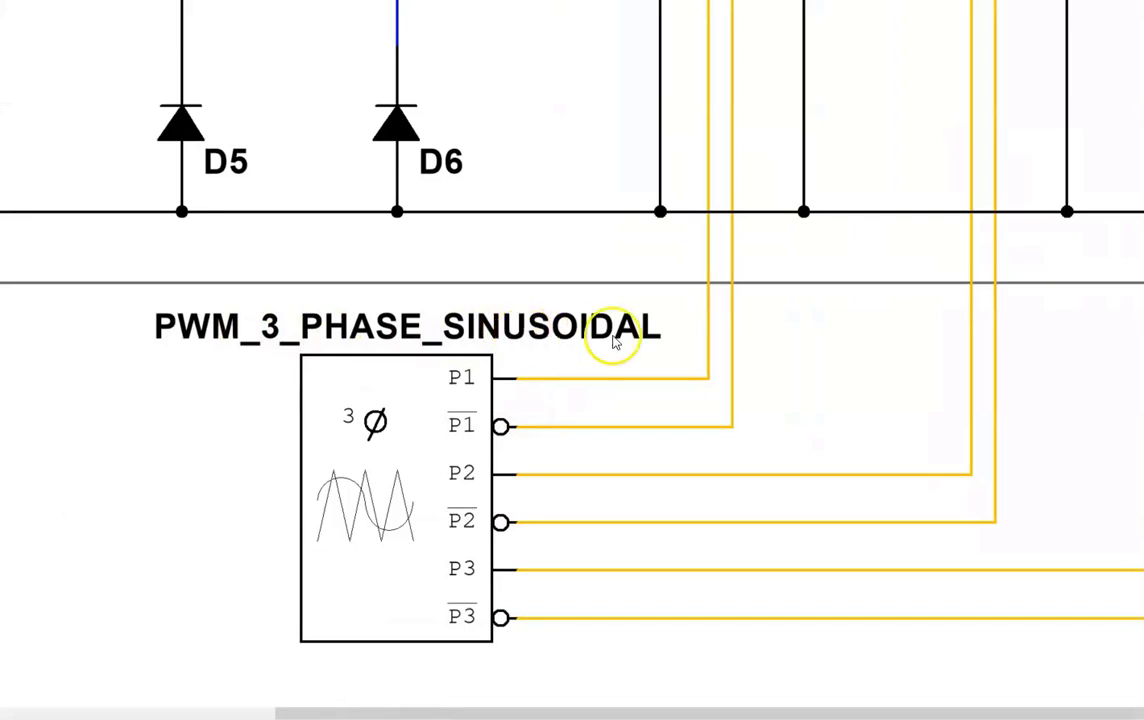
pyautogui.moveTo(640, 390)
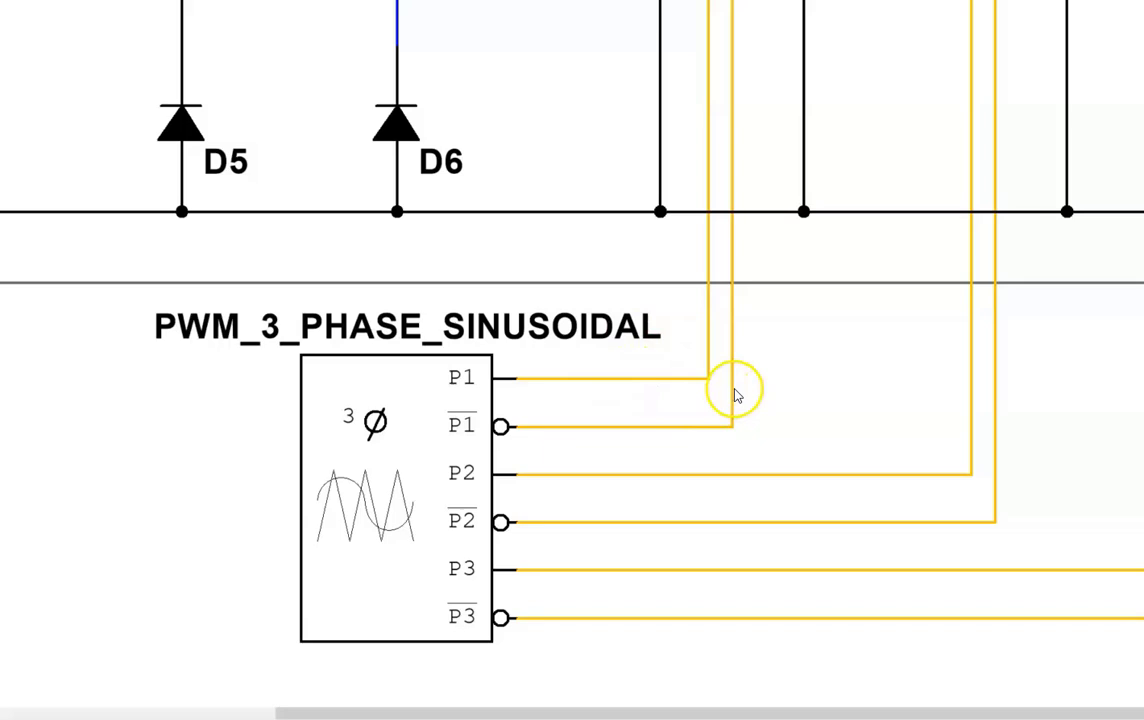
pyautogui.moveTo(778, 373)
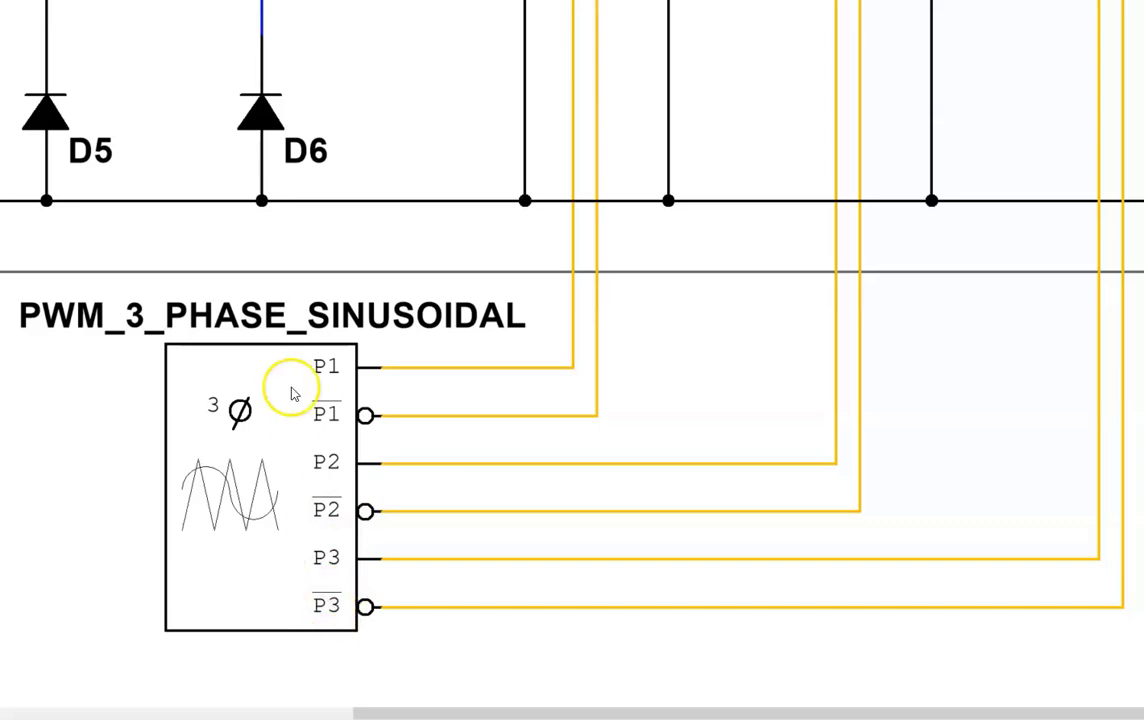
# Show the PWM_3_PHASE_SINUSOIDAL driver's Value tab with 2k Hz reference and 60 Hz modulation
pyautogui.doubleClick(260, 490)
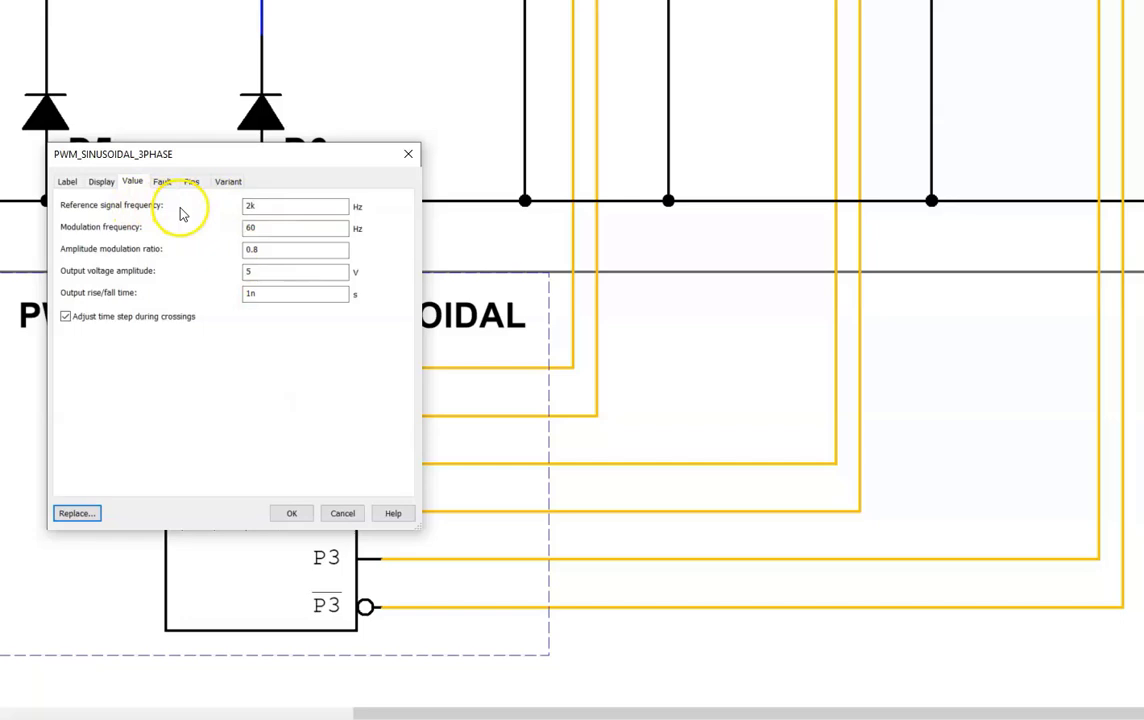
pyautogui.click(294, 206)
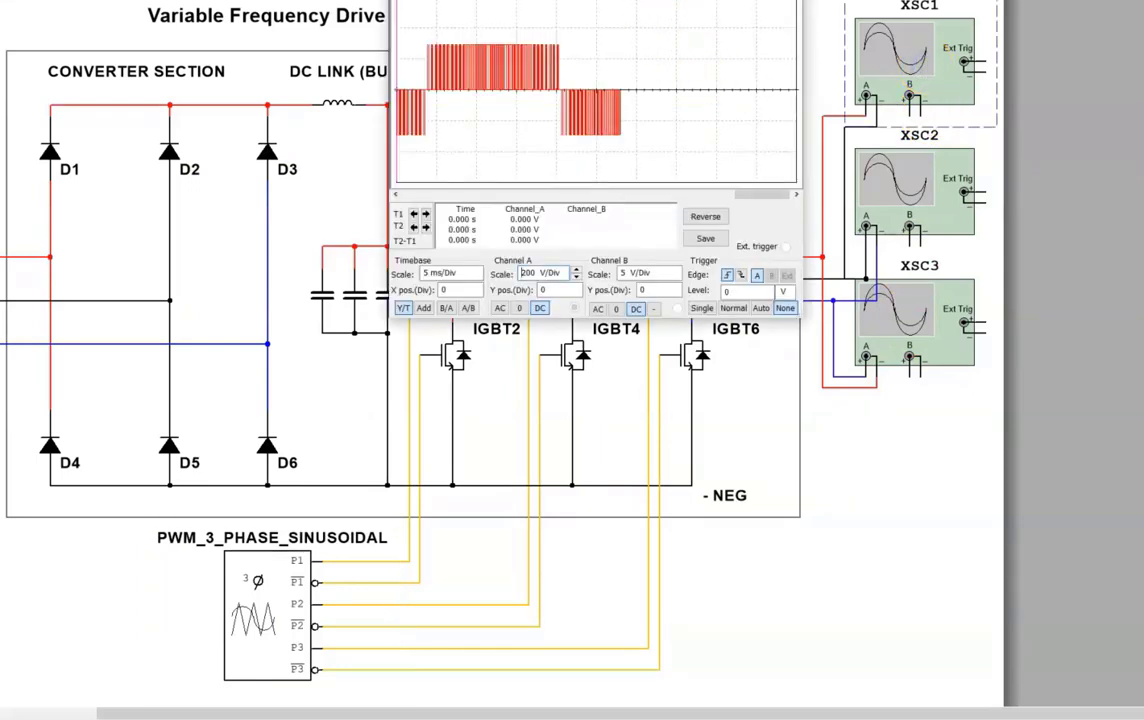
pyautogui.moveTo(915, 210)
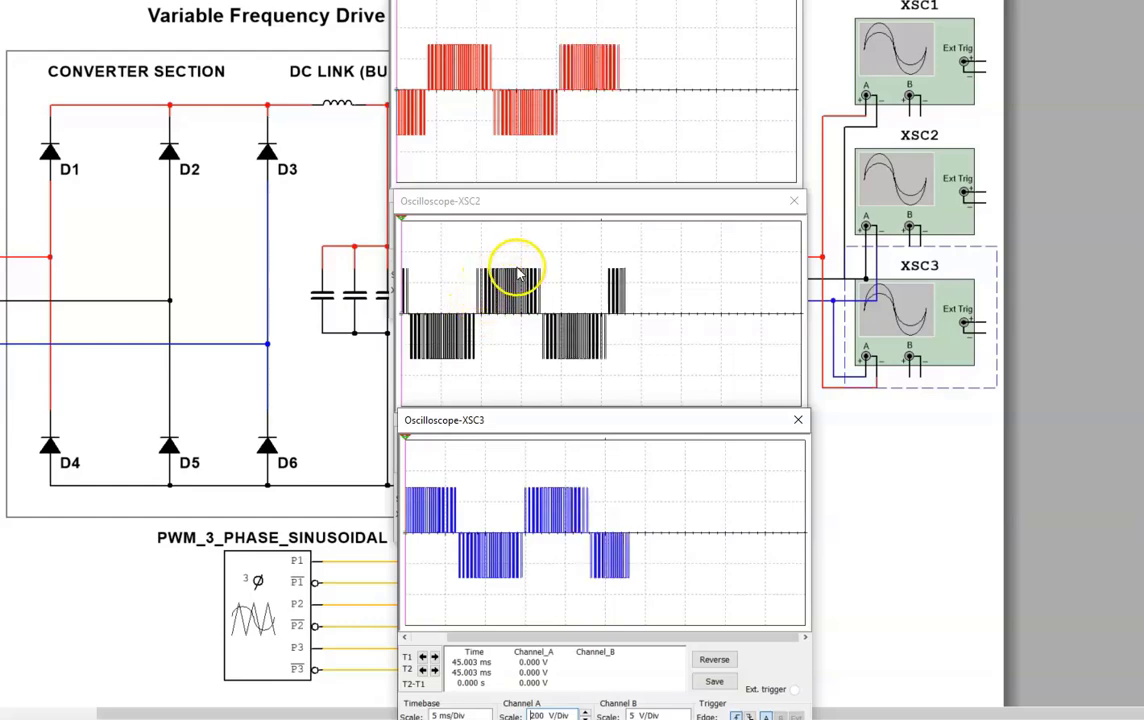
pyautogui.moveTo(730, 470)
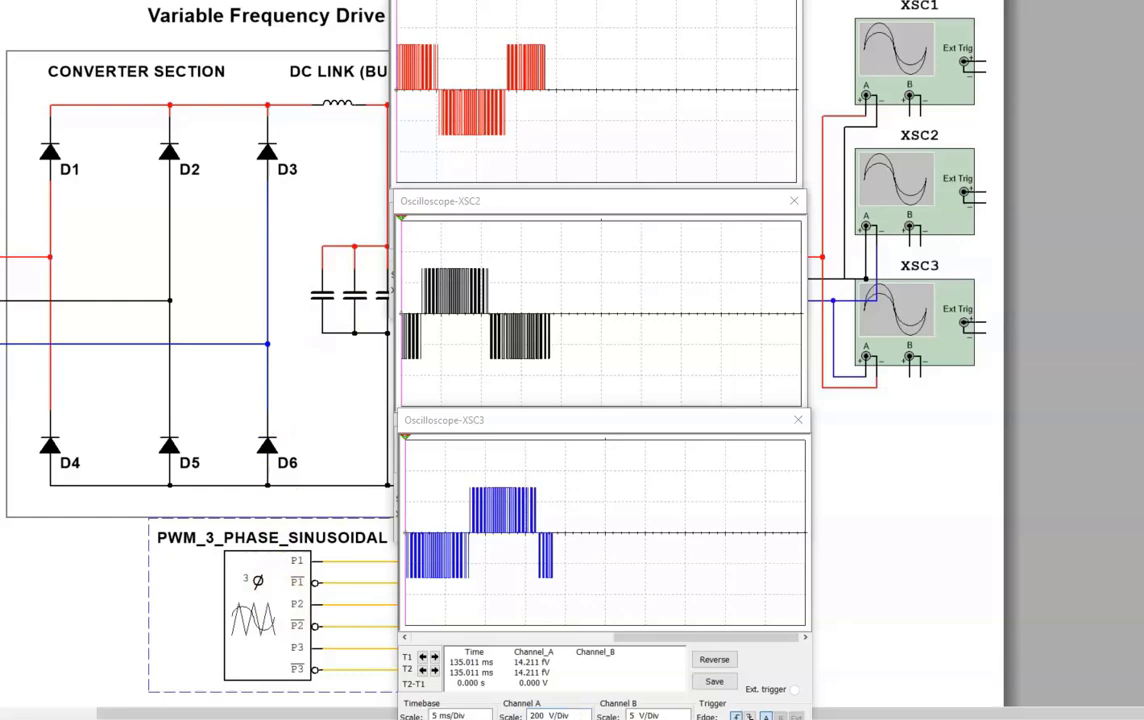
# Replace the PWM driver's 60 Hz modulation frequency with 30 Hz and apply it
pyautogui.doubleClick(250, 615)
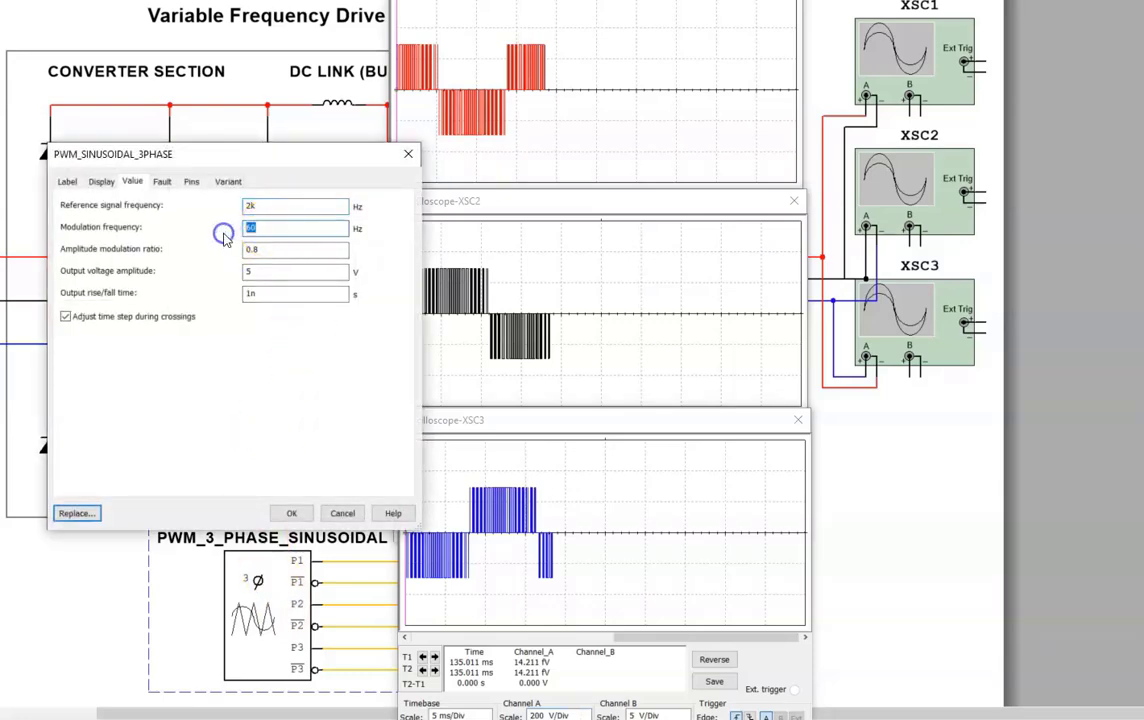
pyautogui.write('3')
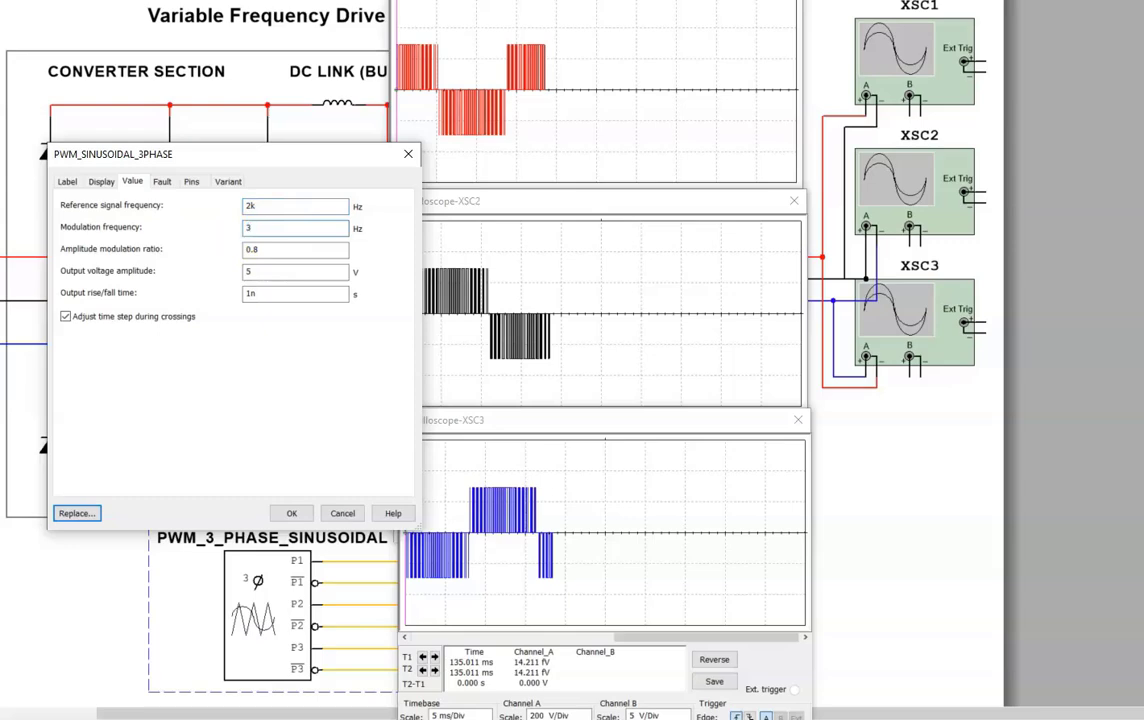
pyautogui.write('0')
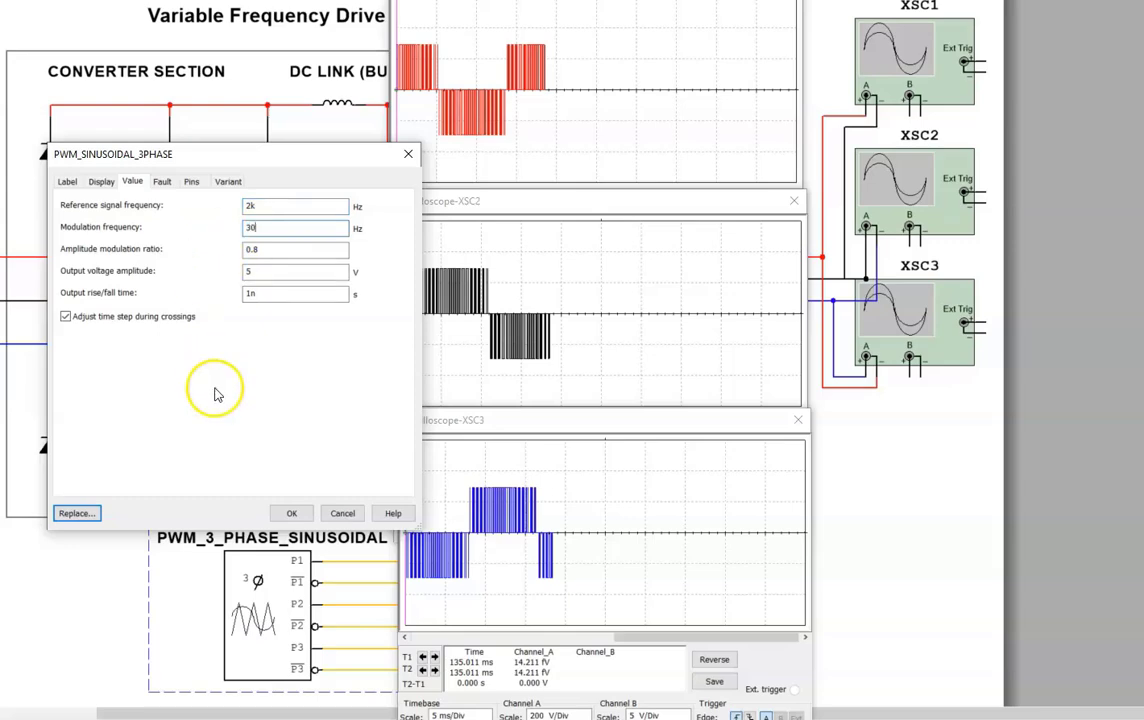
pyautogui.click(291, 513)
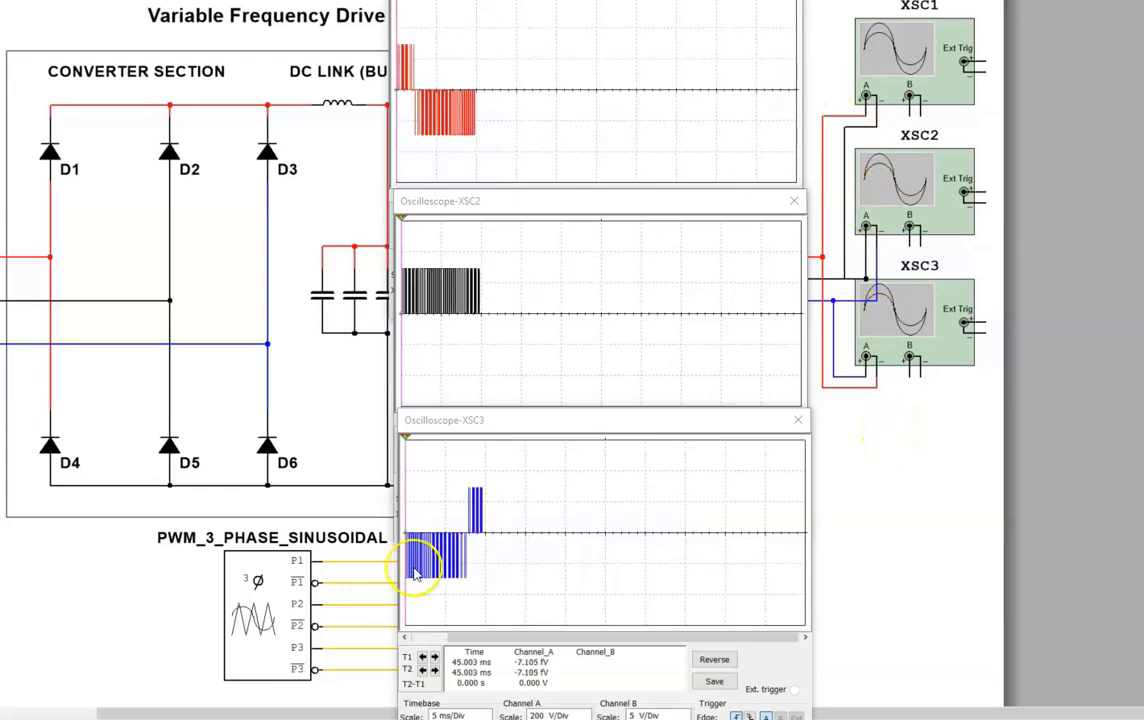
# Enter 12 as the PWM driver's modulation frequency and acknowledge the simulation-running warning
pyautogui.doubleClick(267, 615)
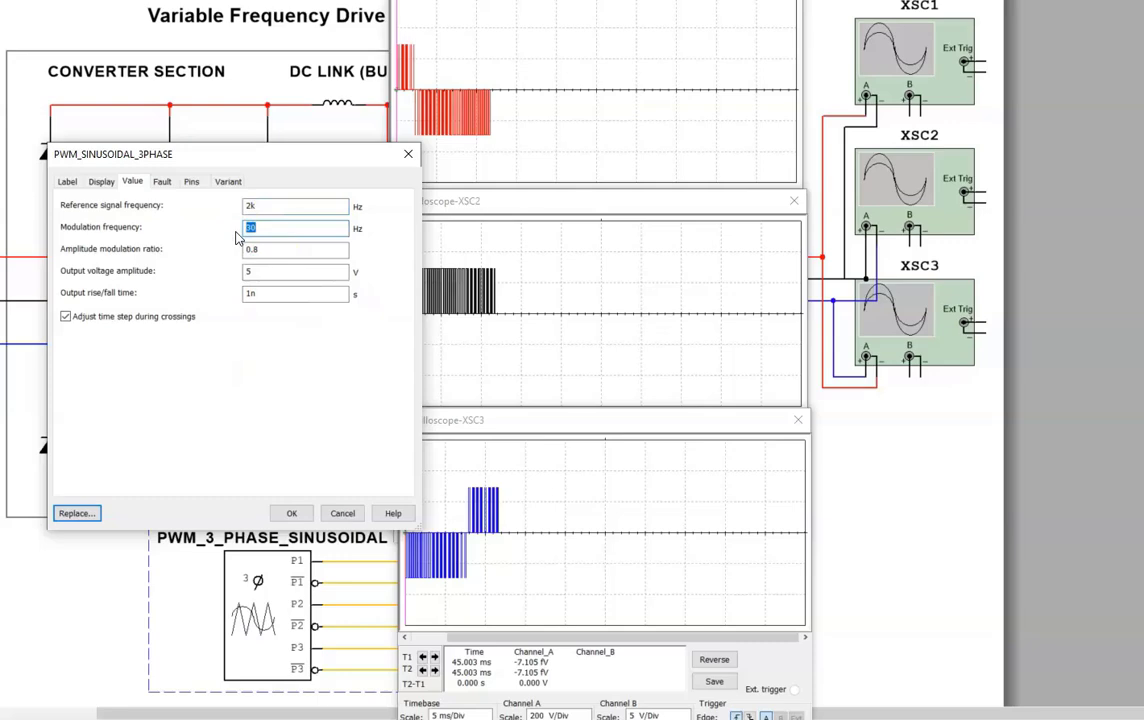
pyautogui.write('12')
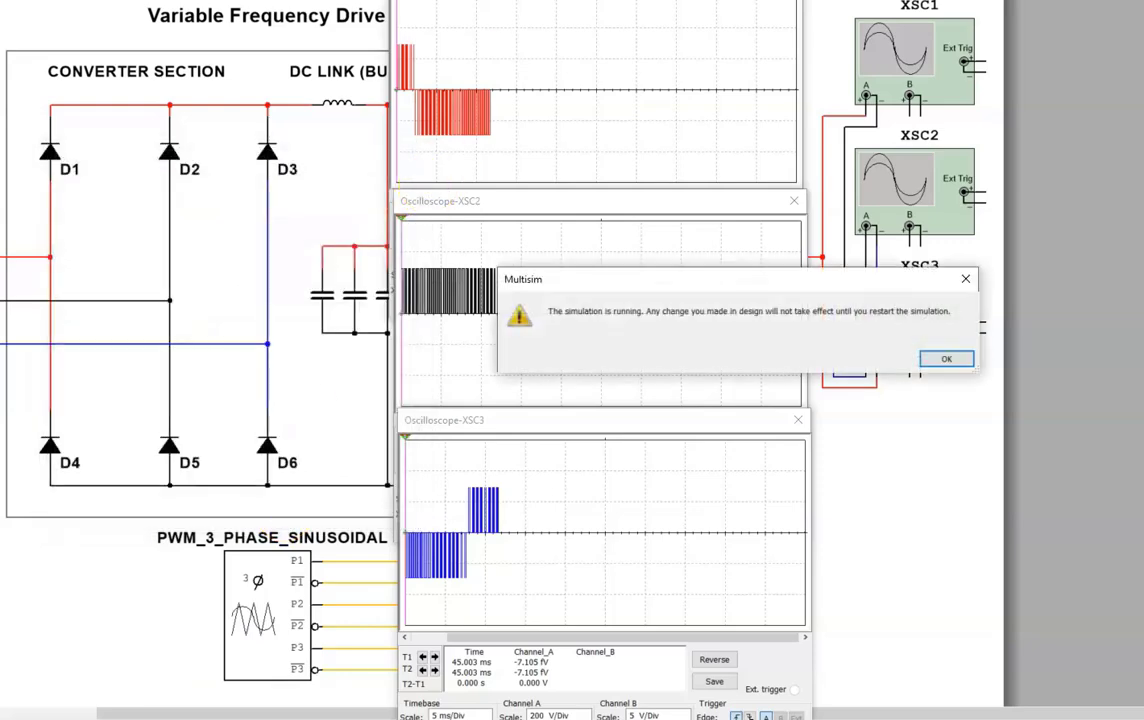
pyautogui.click(946, 358)
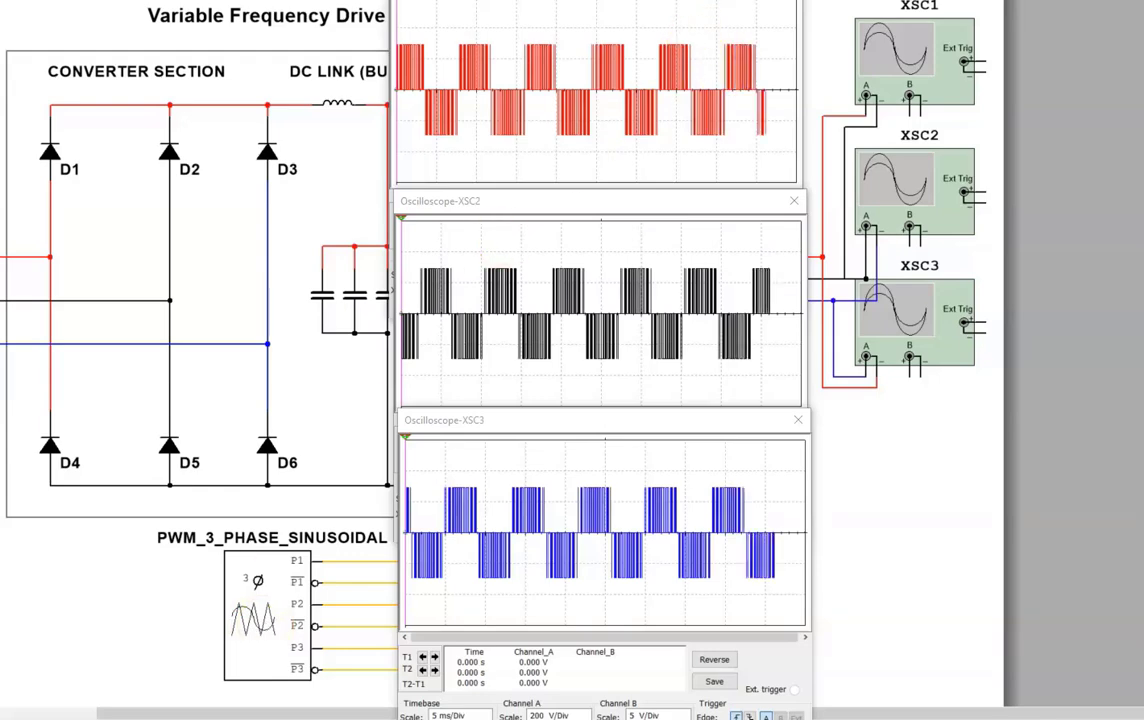
pyautogui.click(255, 618)
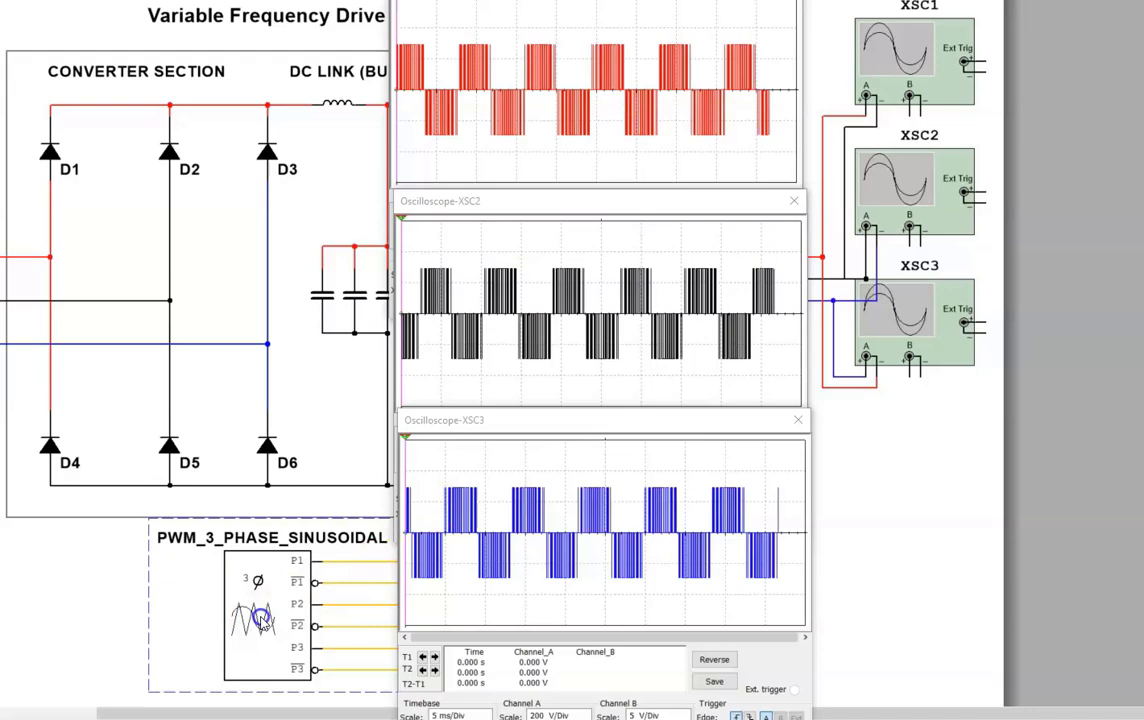
# Enter 1k as the PWM_3_PHASE_SINUSOIDAL block's reference signal frequency and apply it
pyautogui.doubleClick(253, 615)
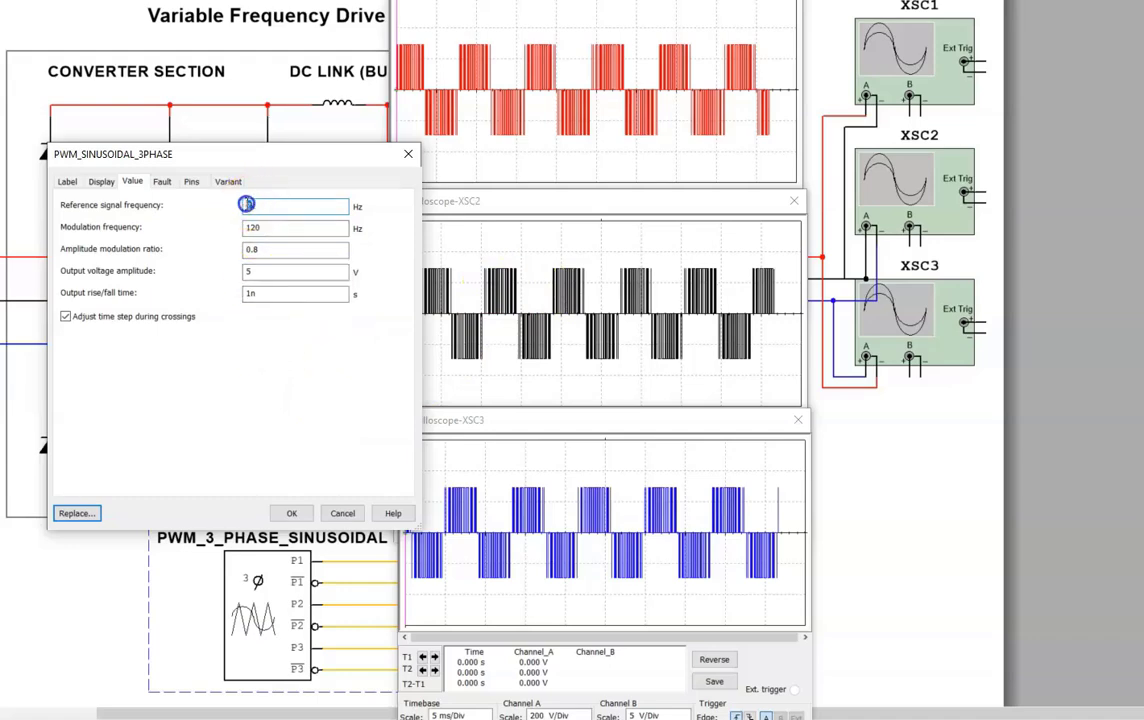
pyautogui.click(293, 205)
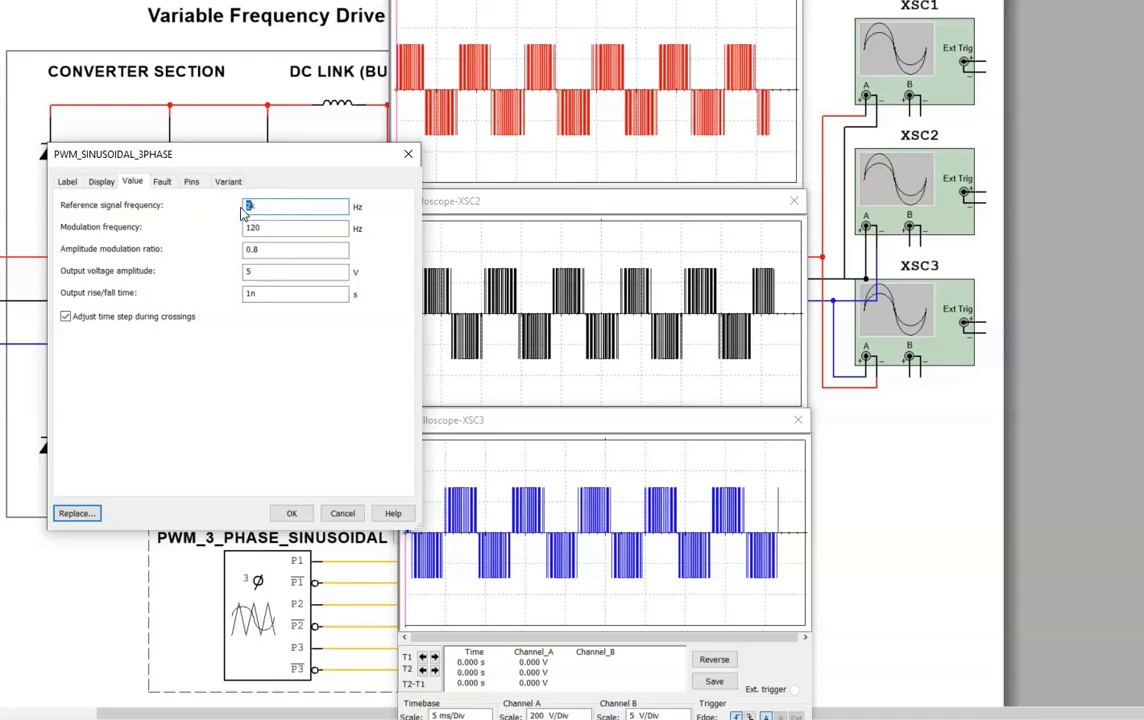
pyautogui.write('1k')
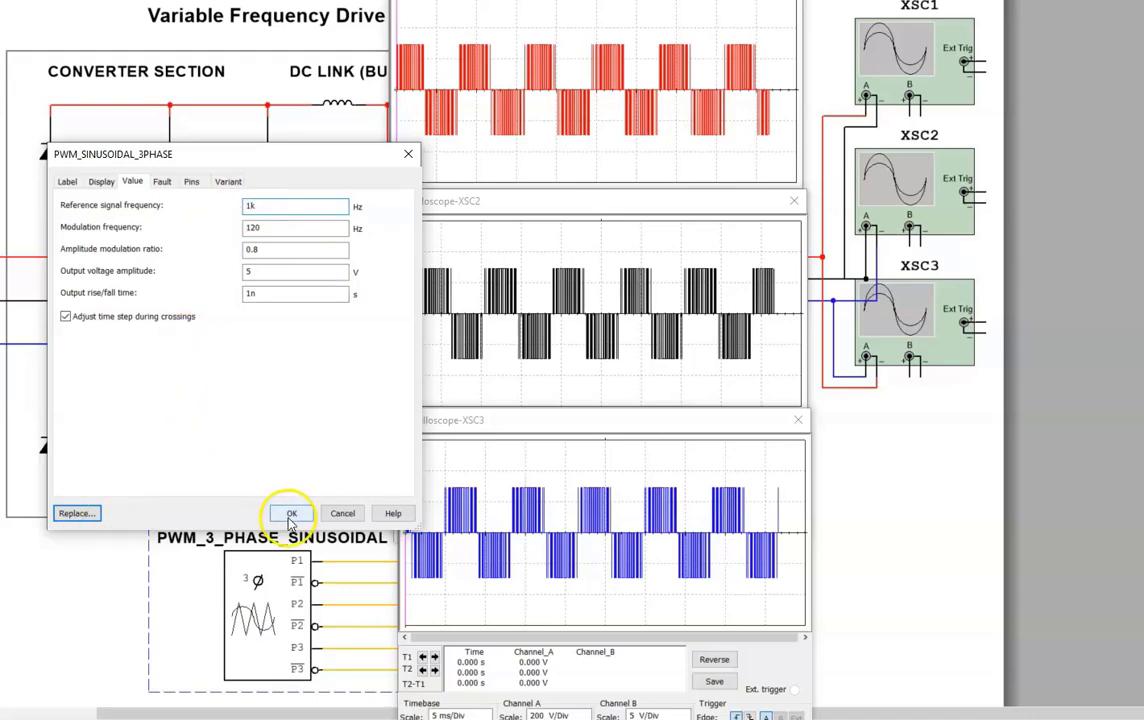
pyautogui.click(291, 513)
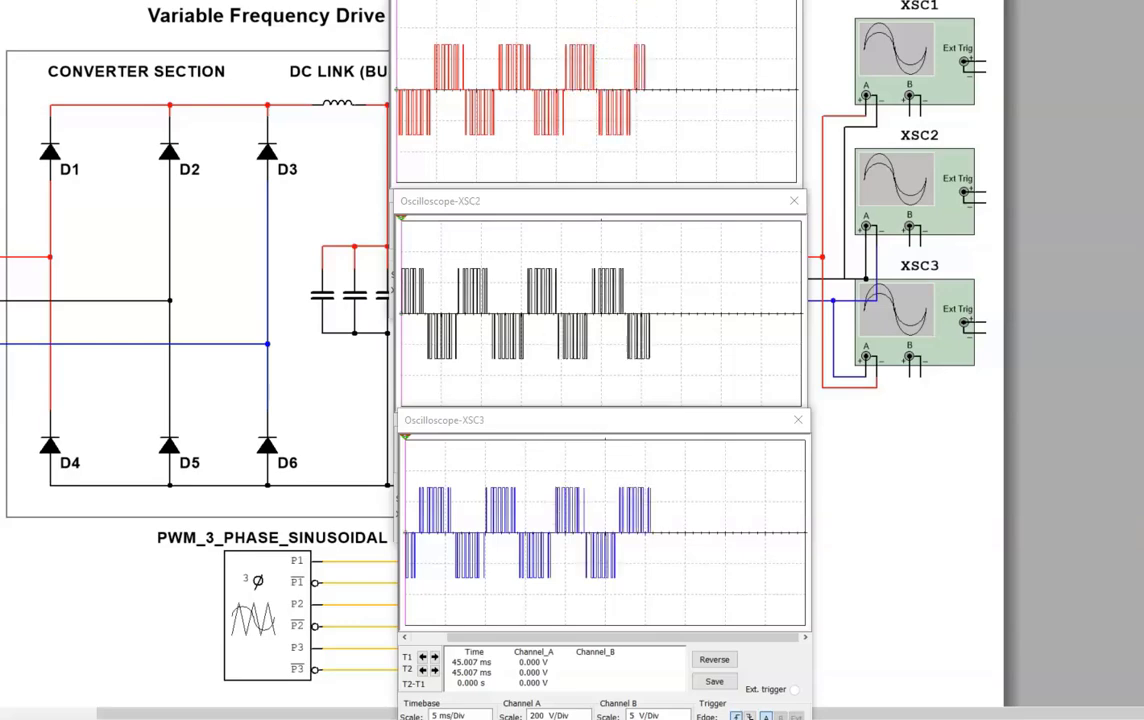
# Retype 1k in the PWM driver's Reference signal frequency field
pyautogui.doubleClick(267, 615)
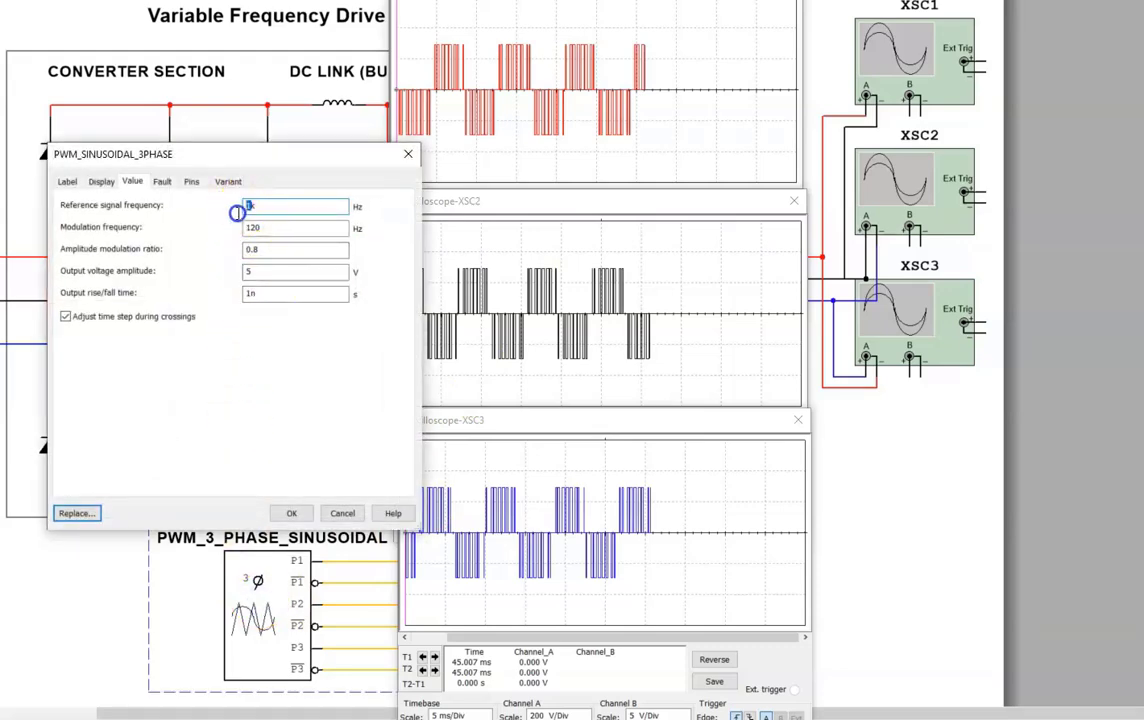
pyautogui.write('1k')
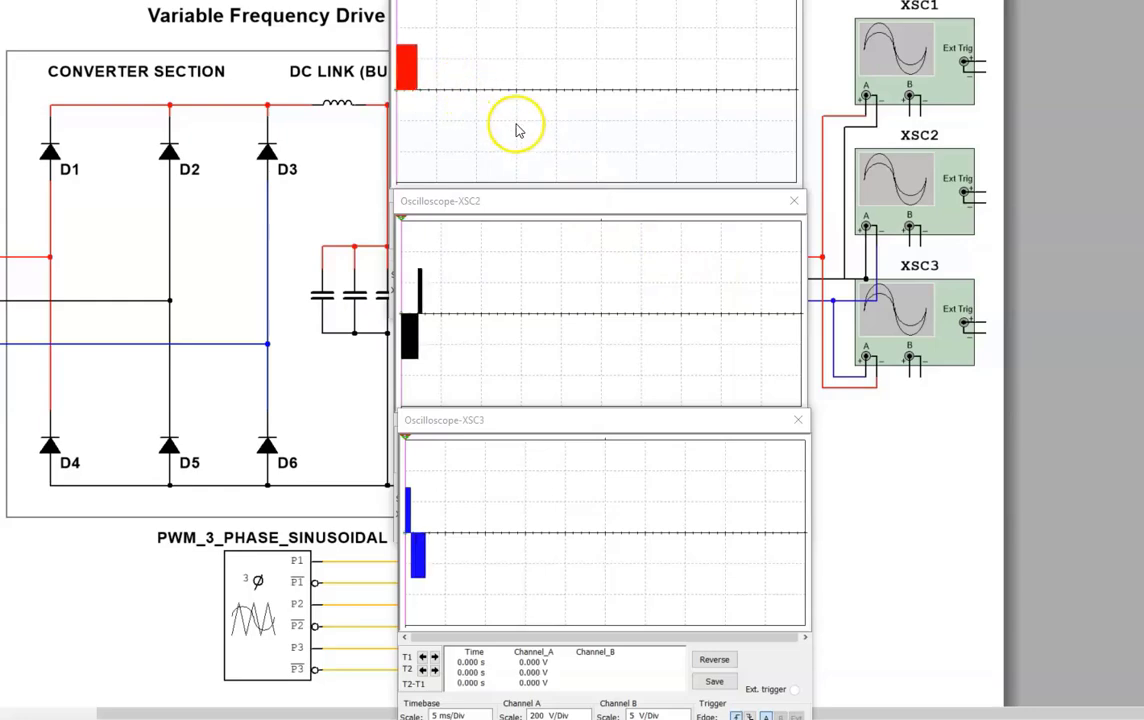
pyautogui.moveTo(570, 240)
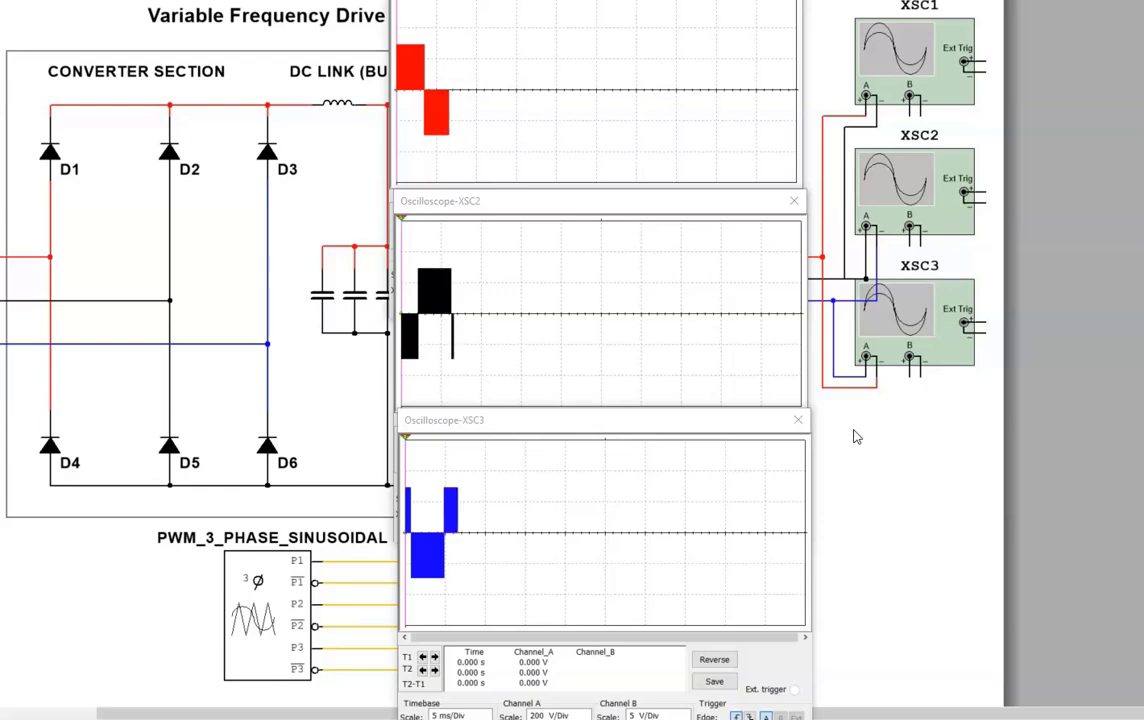
# Apply a 2k reference frequency to the PWM driver and dismiss the simulation-running warning
pyautogui.click(260, 597)
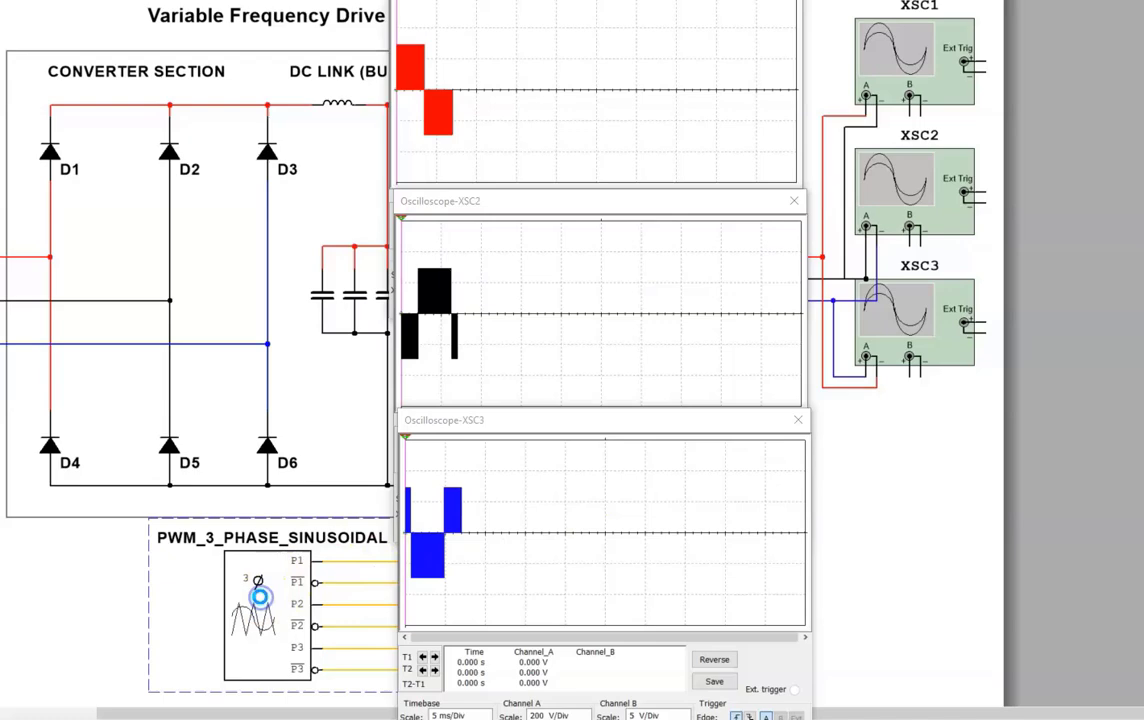
pyautogui.doubleClick(260, 595)
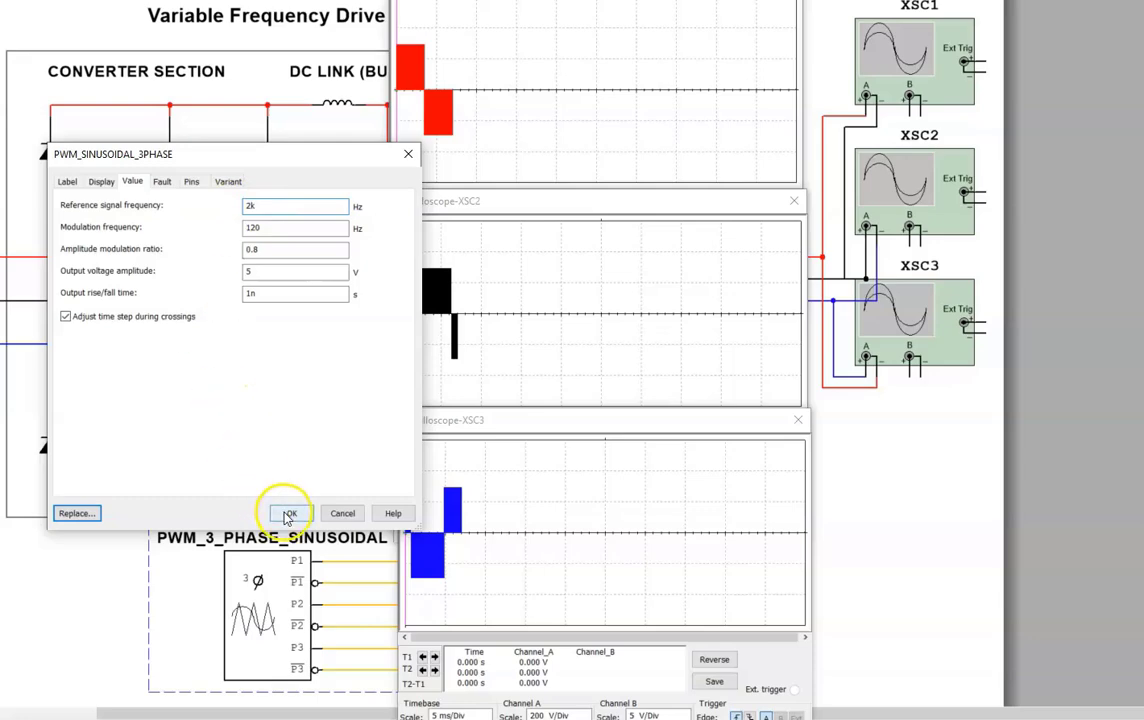
pyautogui.click(290, 513)
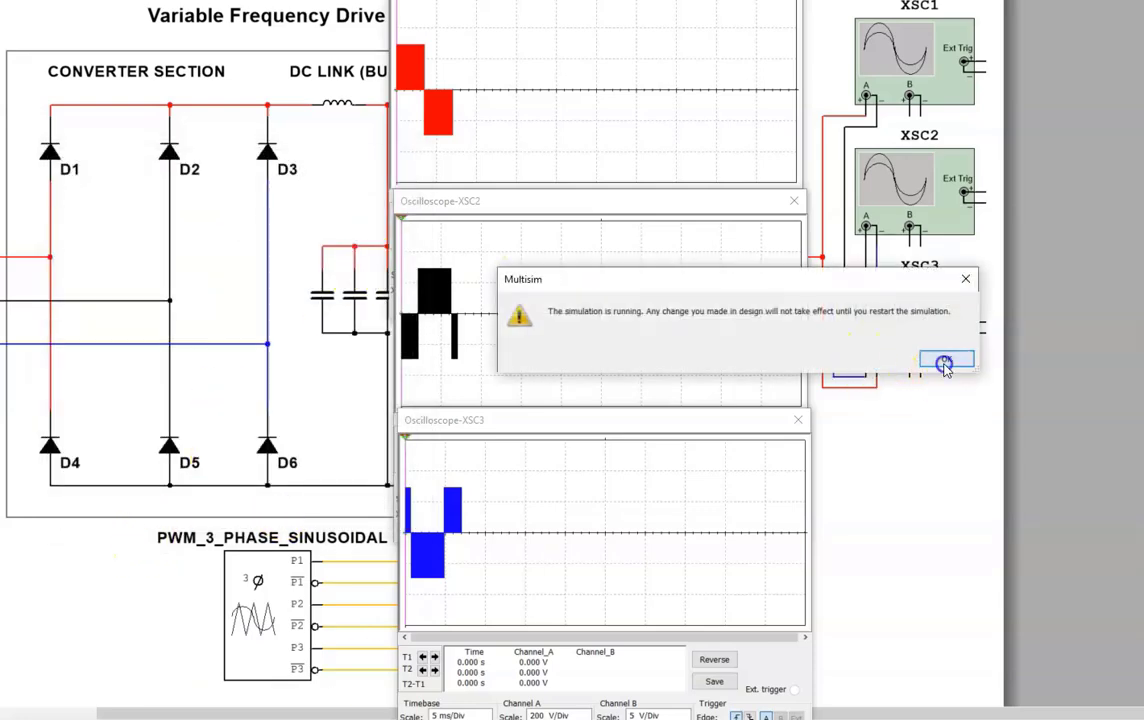
pyautogui.click(945, 361)
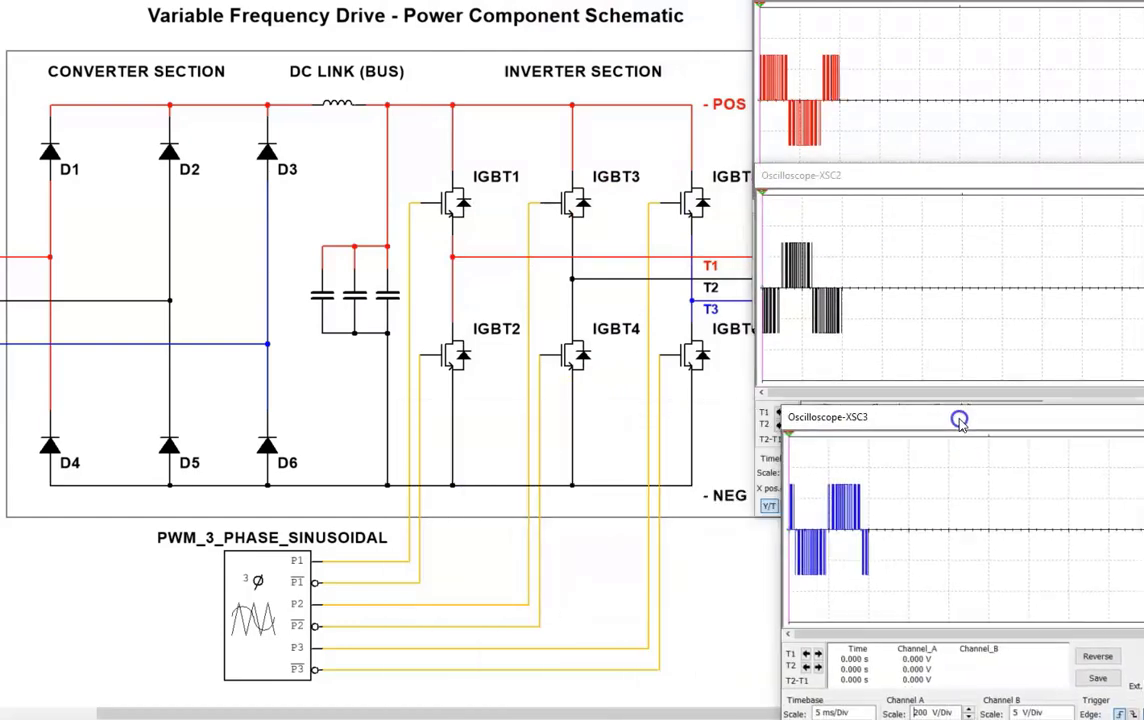
# Move the Oscilloscope-XSC3 window up to sit aligned under the XSC2 window
pyautogui.moveTo(959, 418); pyautogui.dragTo(931, 384)
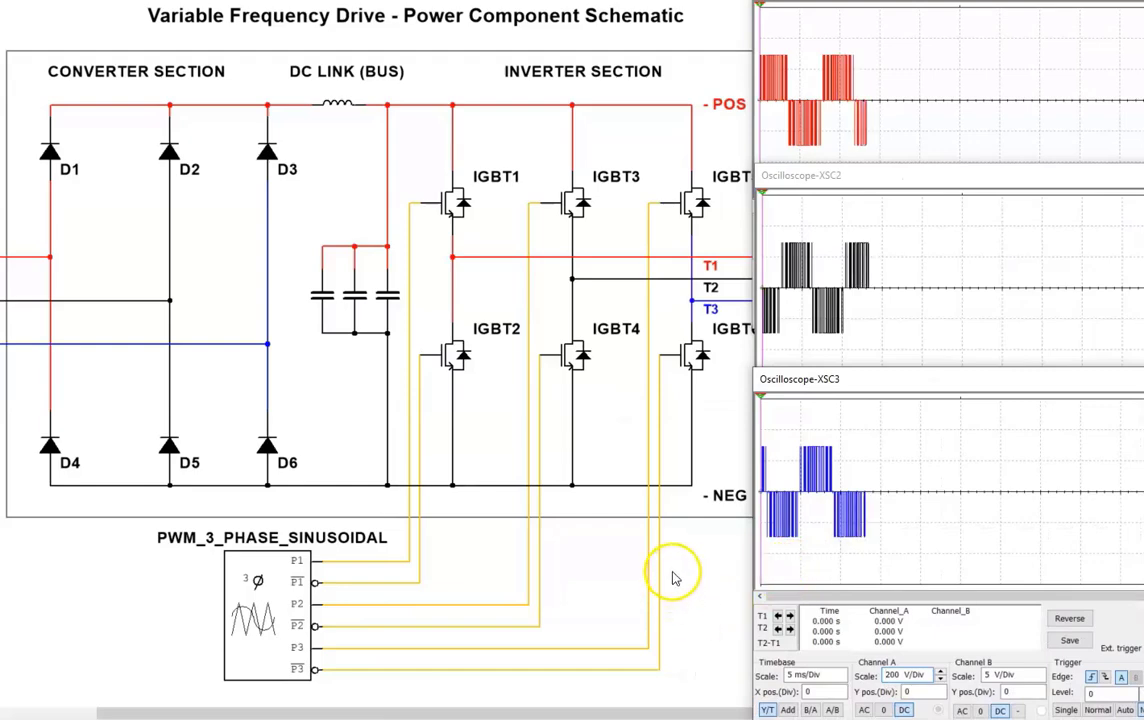
pyautogui.moveTo(568, 195)
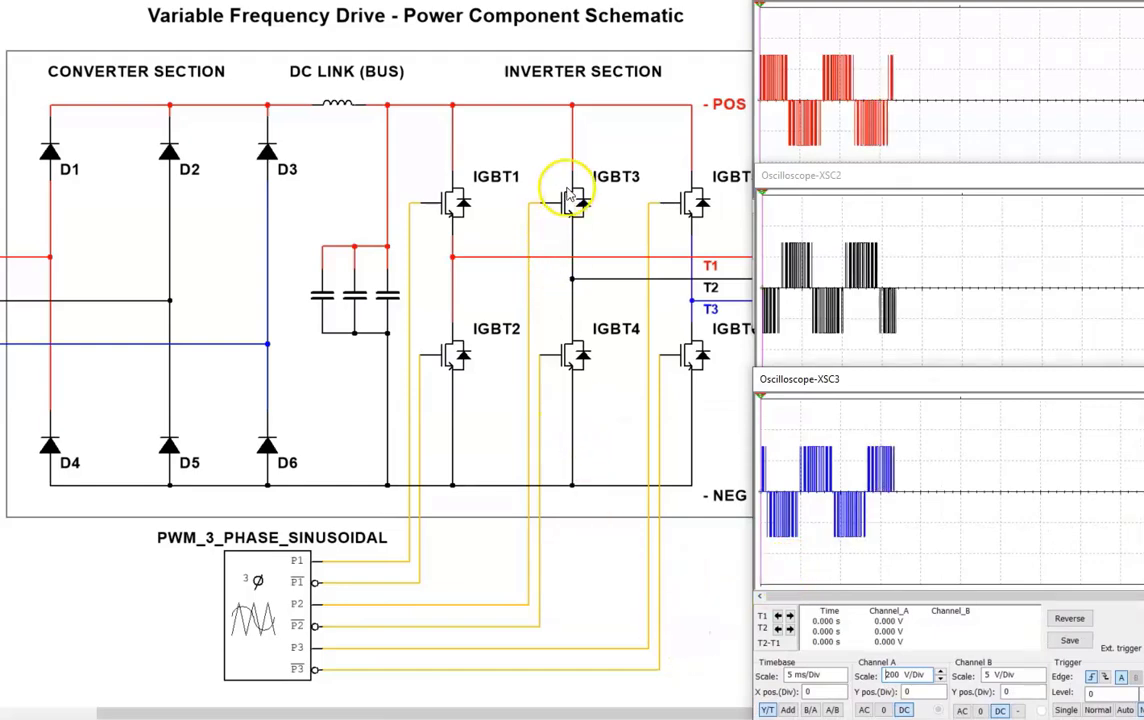